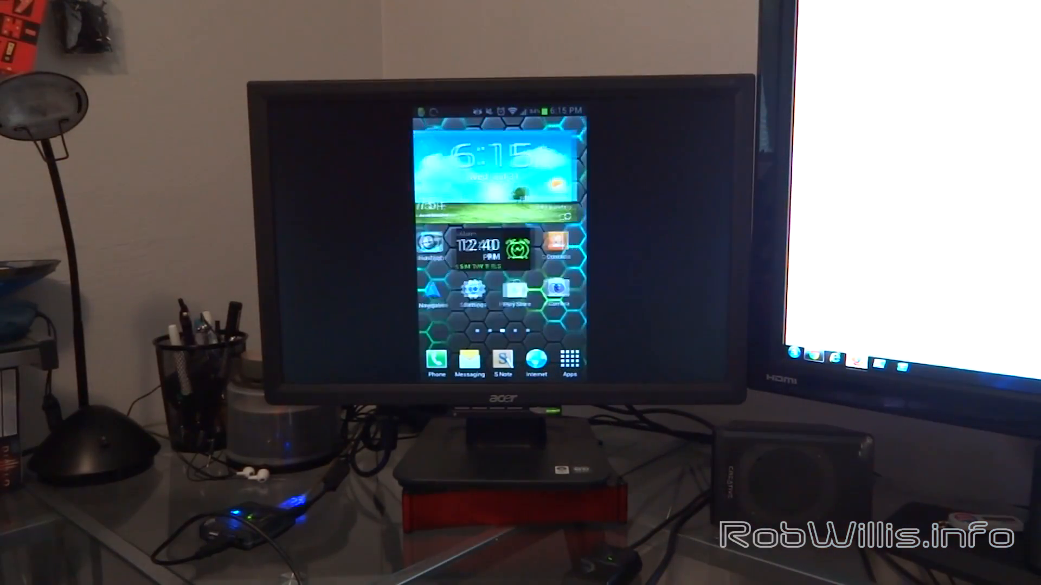
Launch the Internet browser from the dock so robwillis.info loads
click(536, 362)
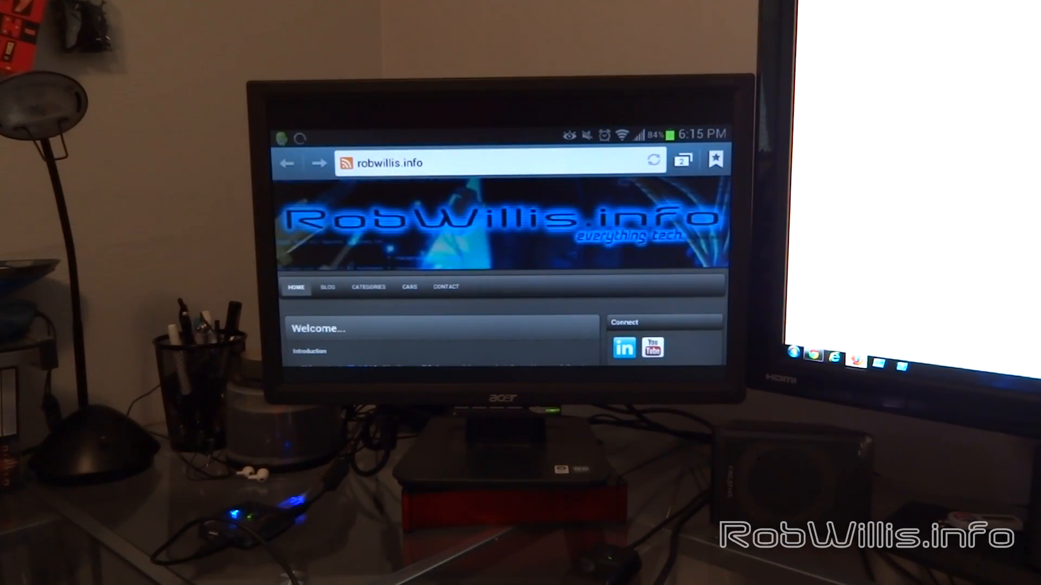
Scroll to the embedded ServiiDroid YouTube video and start it playing
scroll(down, 3)
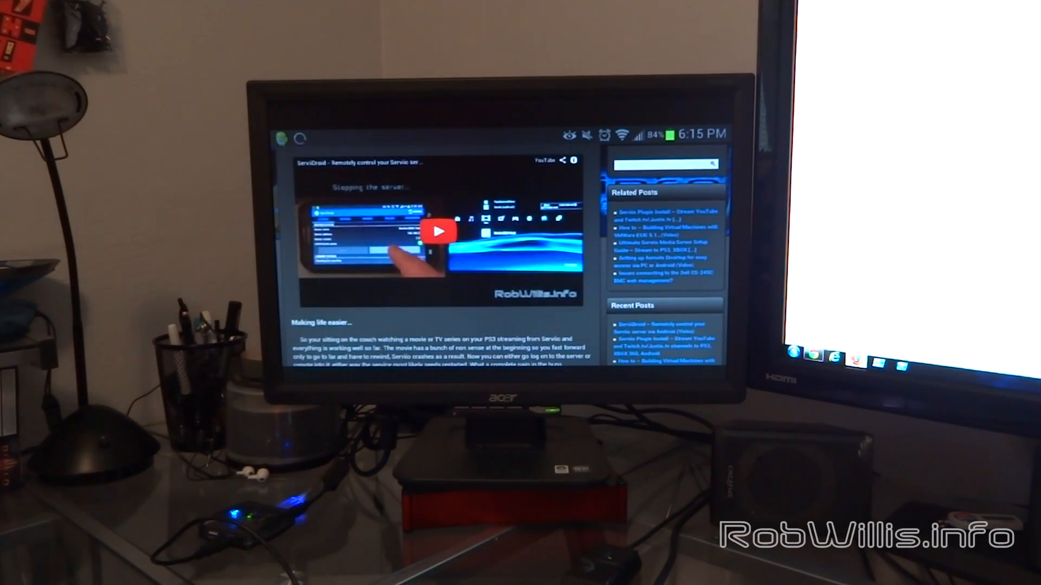
click(439, 232)
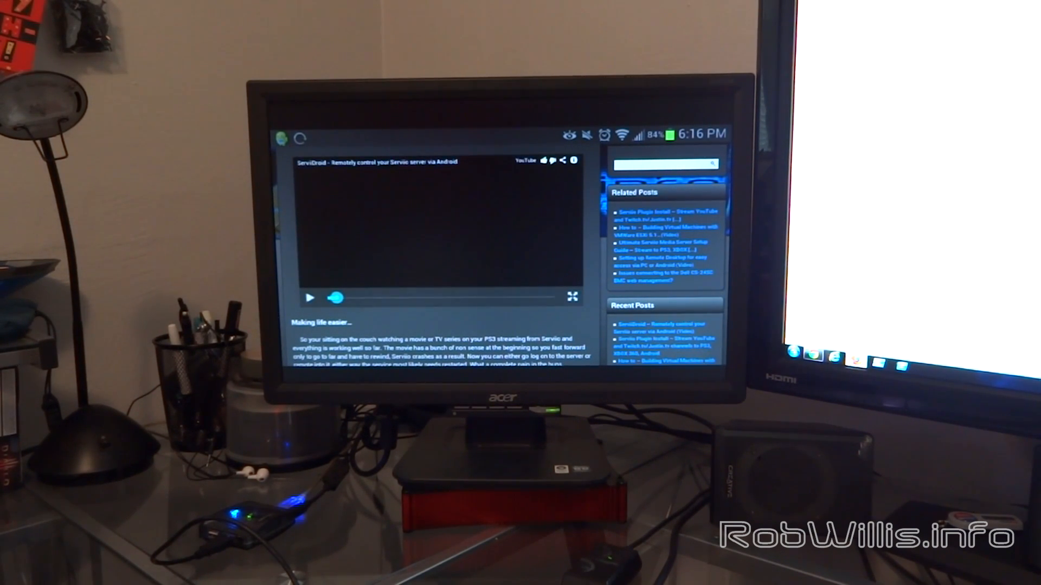
Expand the ServiiDroid video to full screen, watch it, then return to the home screen
click(571, 297)
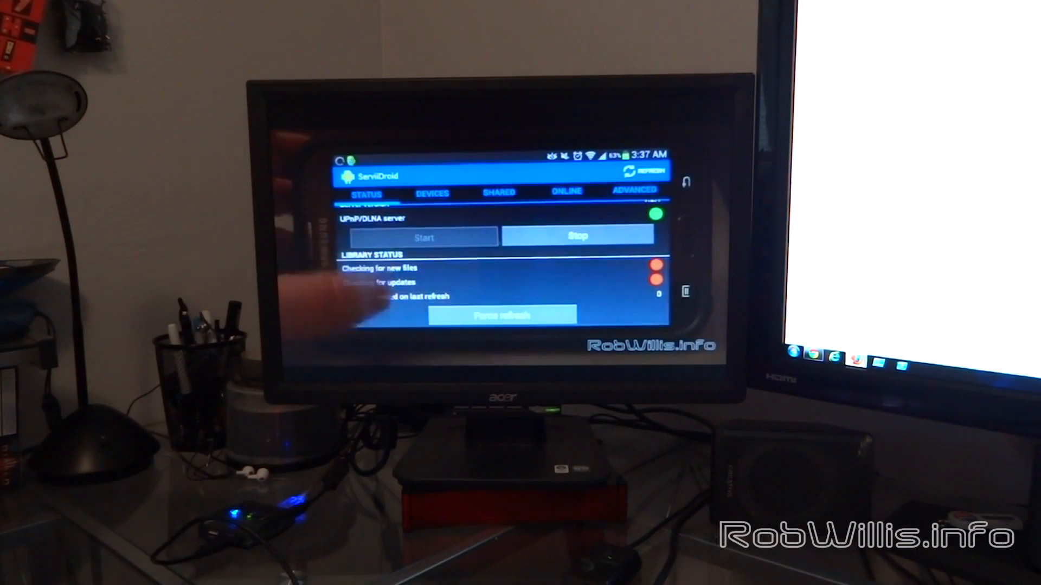
click(433, 193)
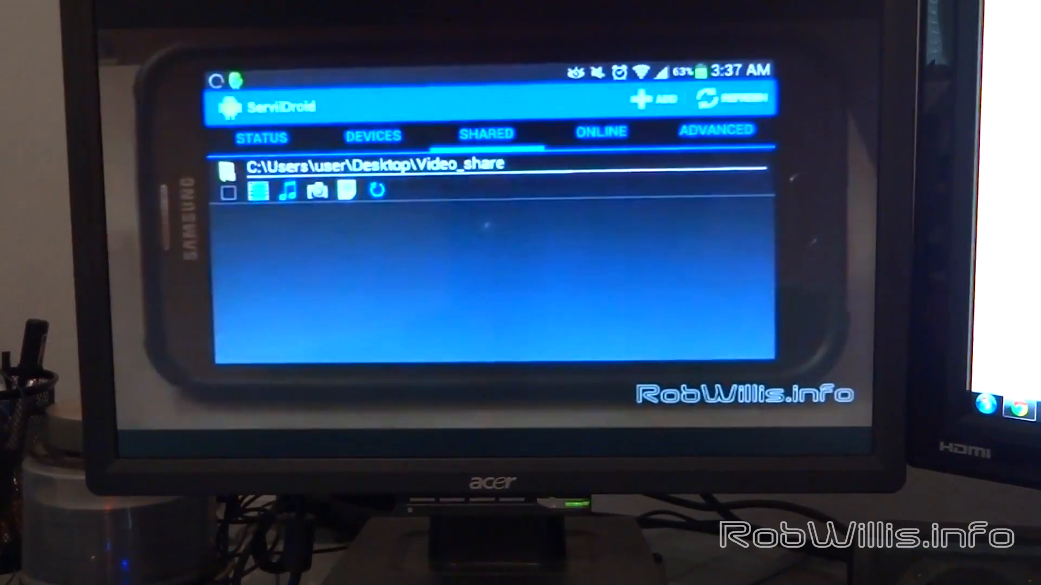
click(600, 131)
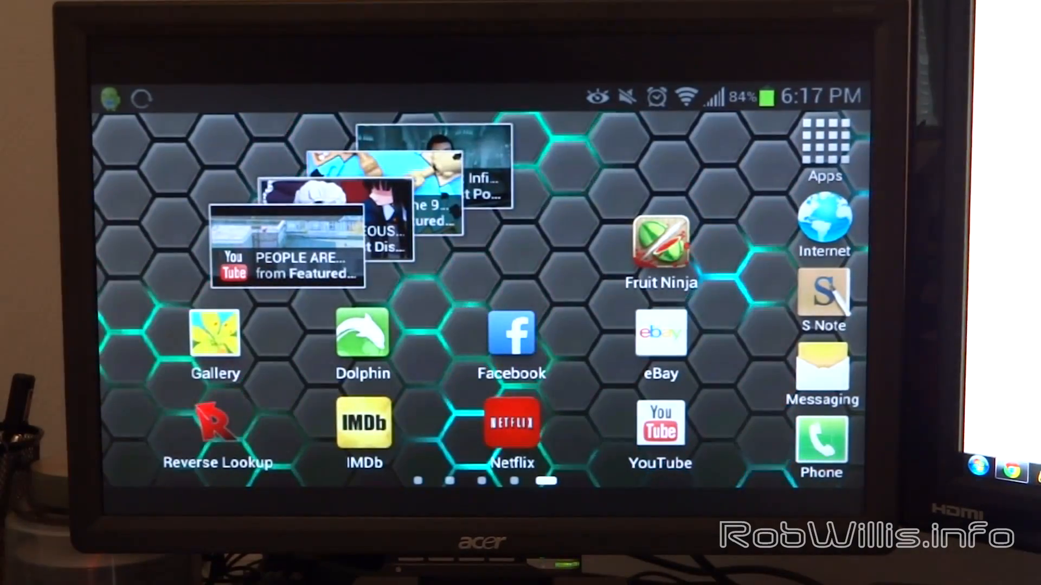
Keep the Super Diesel 4X4, choose the Moon stage and start the Level 4 race
scroll(left, 3)
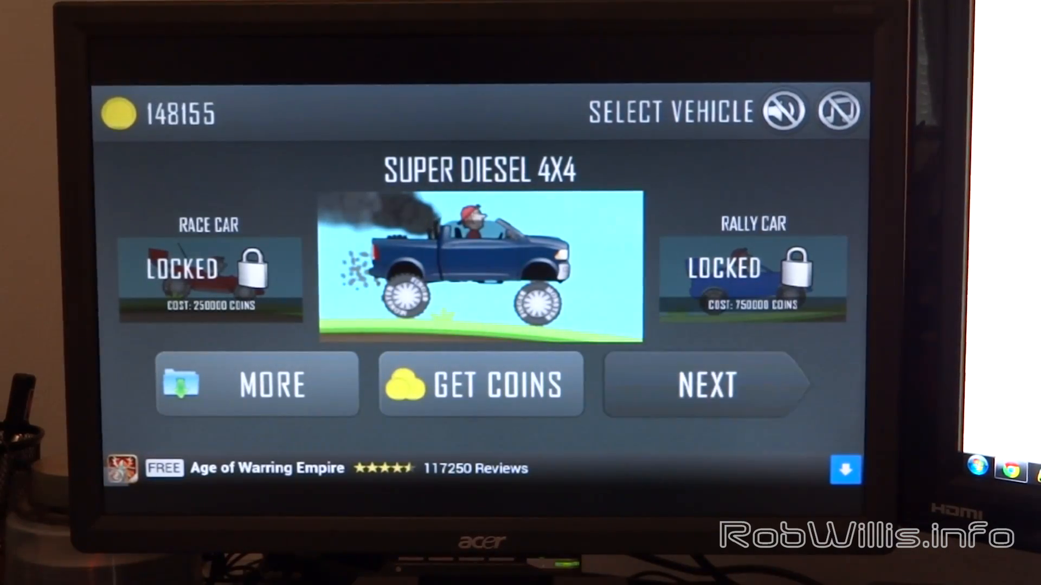
click(706, 385)
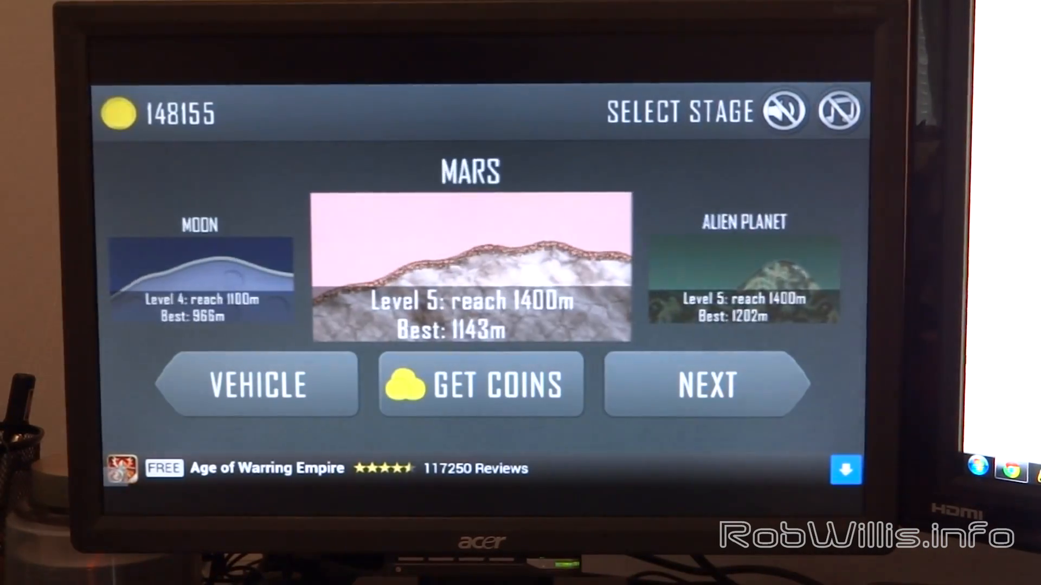
click(706, 384)
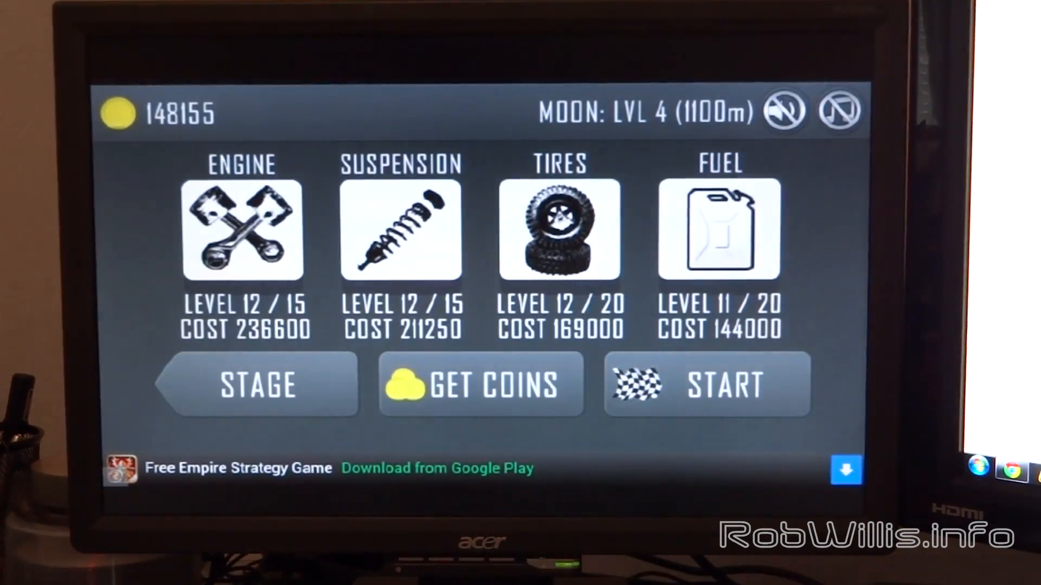
click(706, 385)
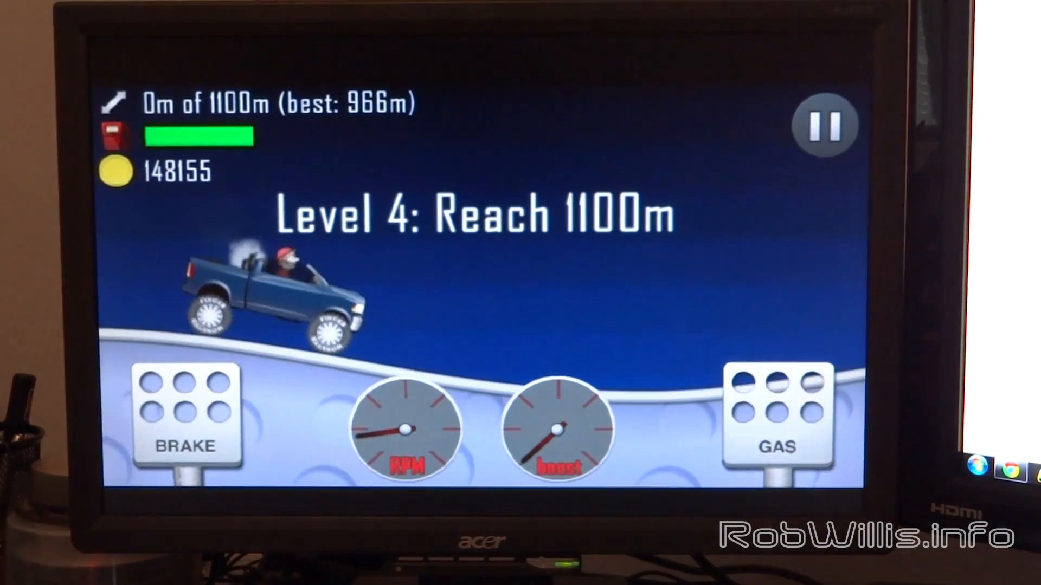
Drive the truck to about 209 m, exit the run to menu and confirm quitting the game
click(782, 412)
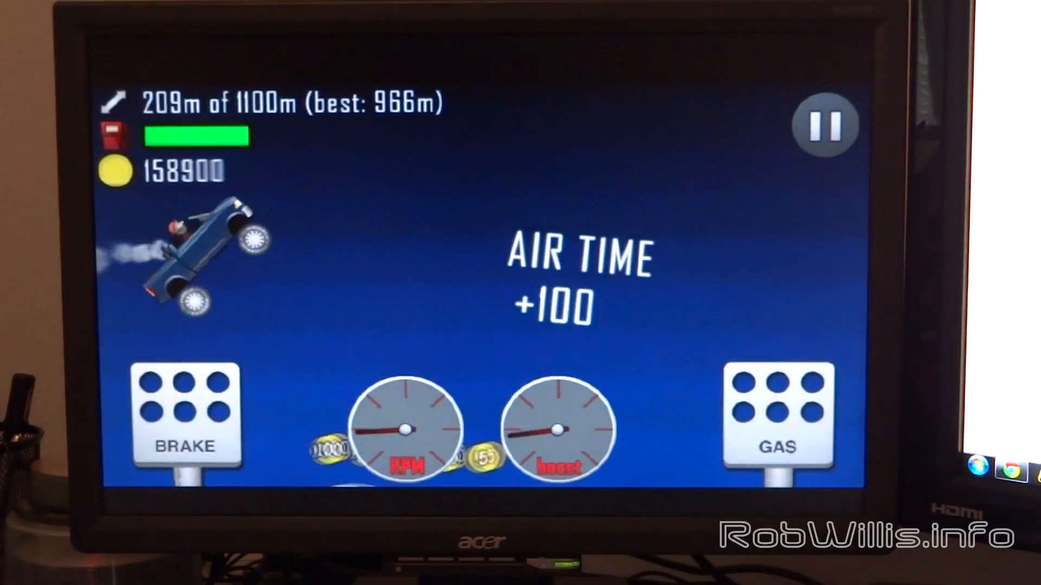
click(825, 125)
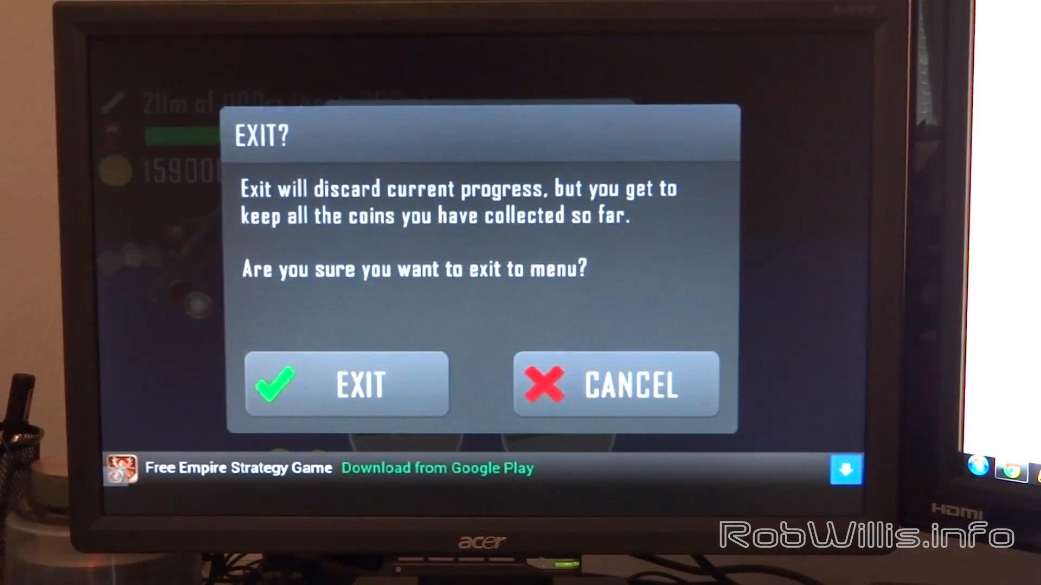
click(345, 385)
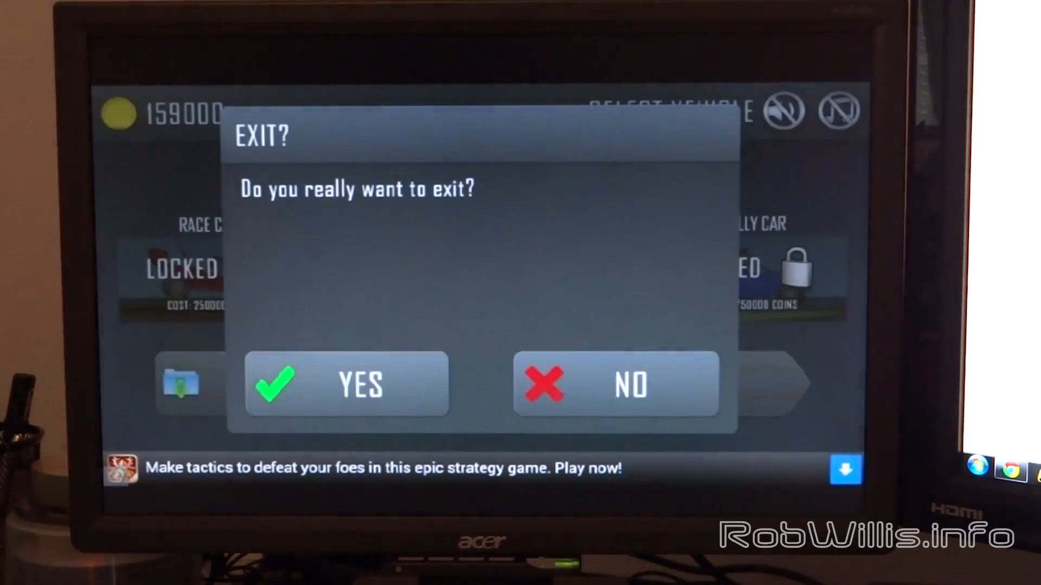
click(345, 383)
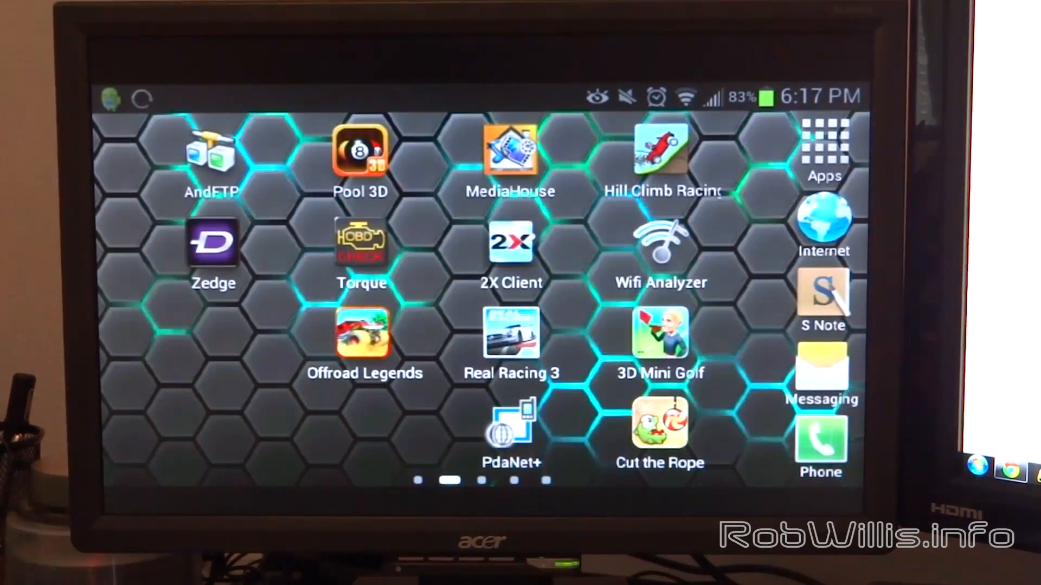